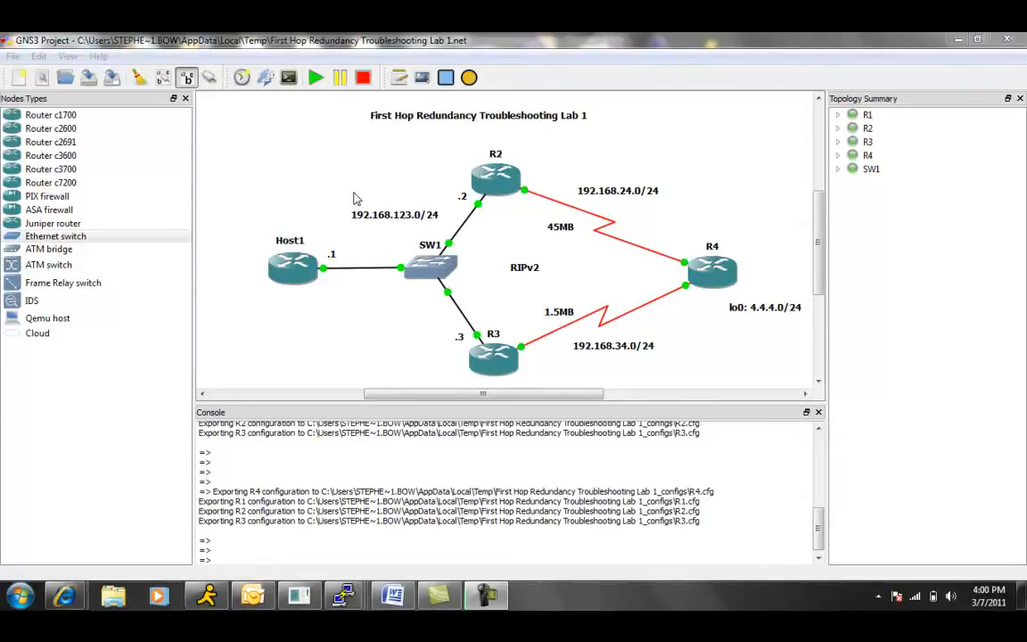
{"action": "mouse_move", "coordinate": [517, 225]}
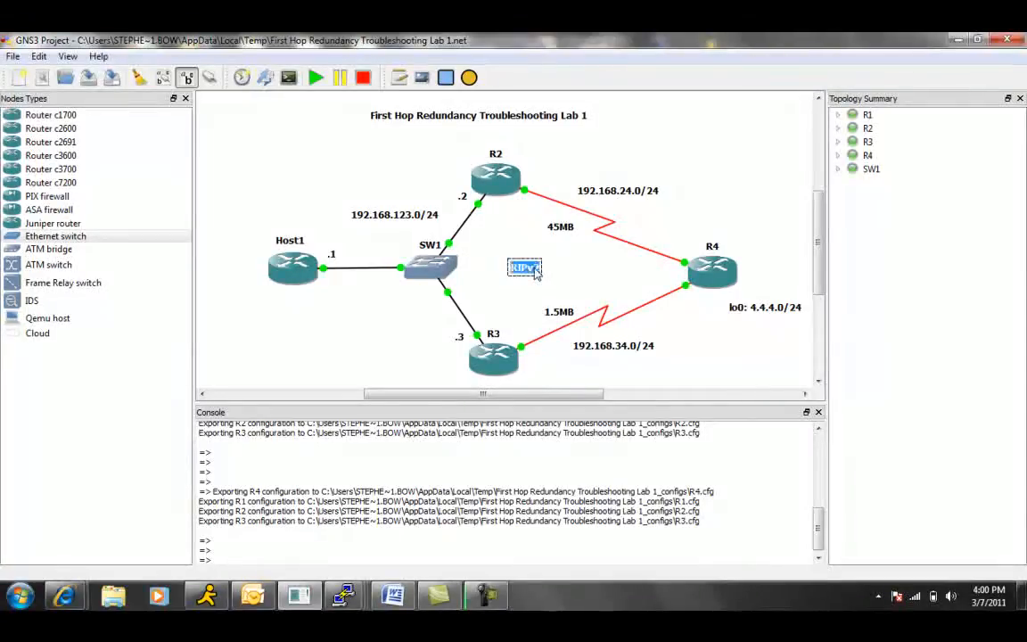
- Replace the RIPv2 annotation text with 'EIGRP AS 1'
{"action": "type", "text": "EIGRP AS 1"}
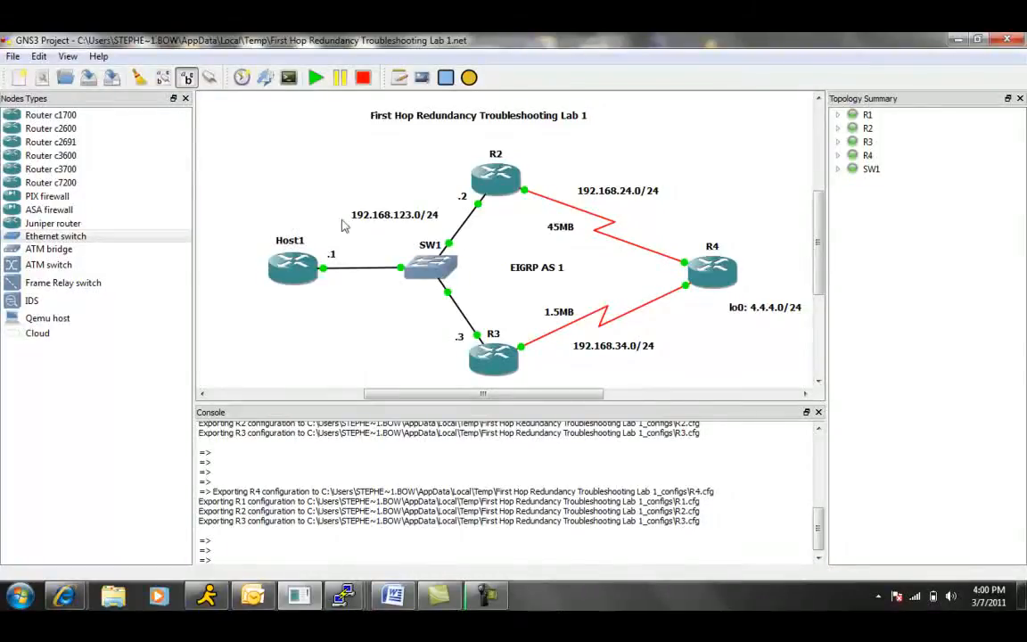
{"action": "left_click", "coordinate": [431, 265]}
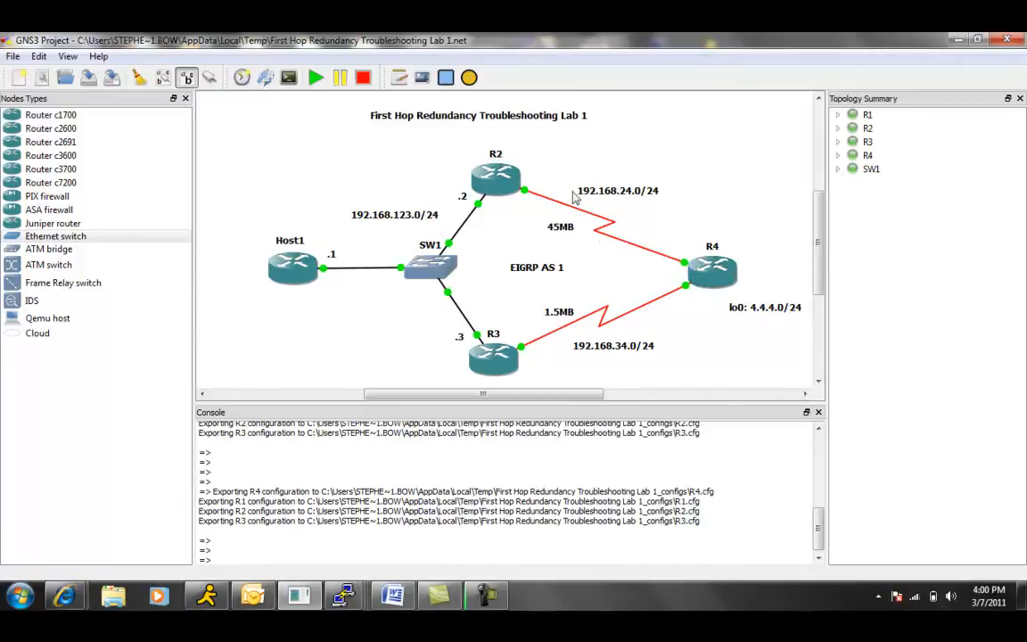
{"action": "mouse_move", "coordinate": [628, 210]}
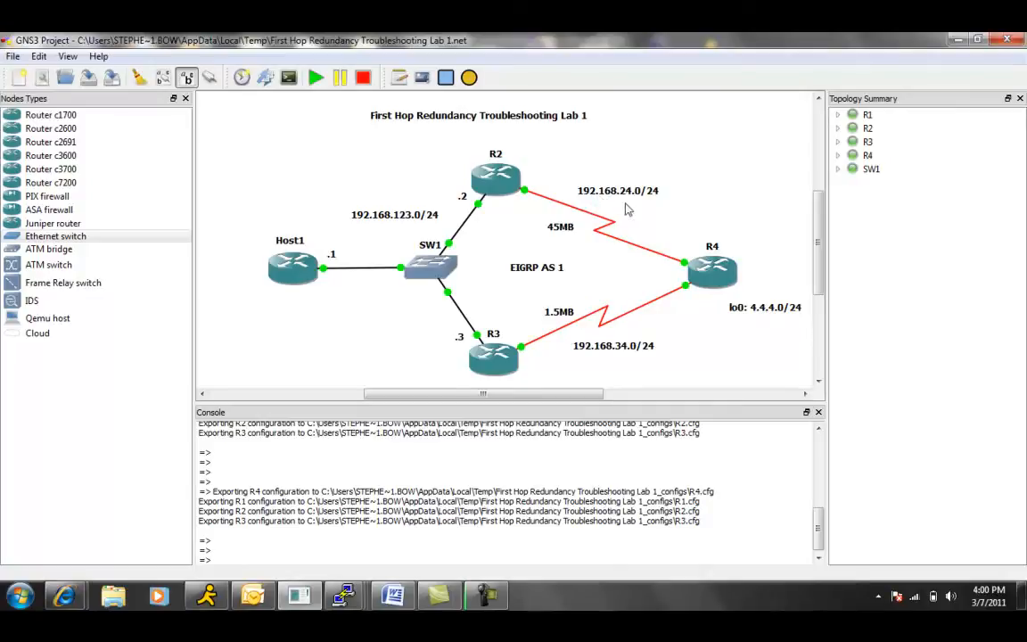
{"action": "mouse_move", "coordinate": [646, 200]}
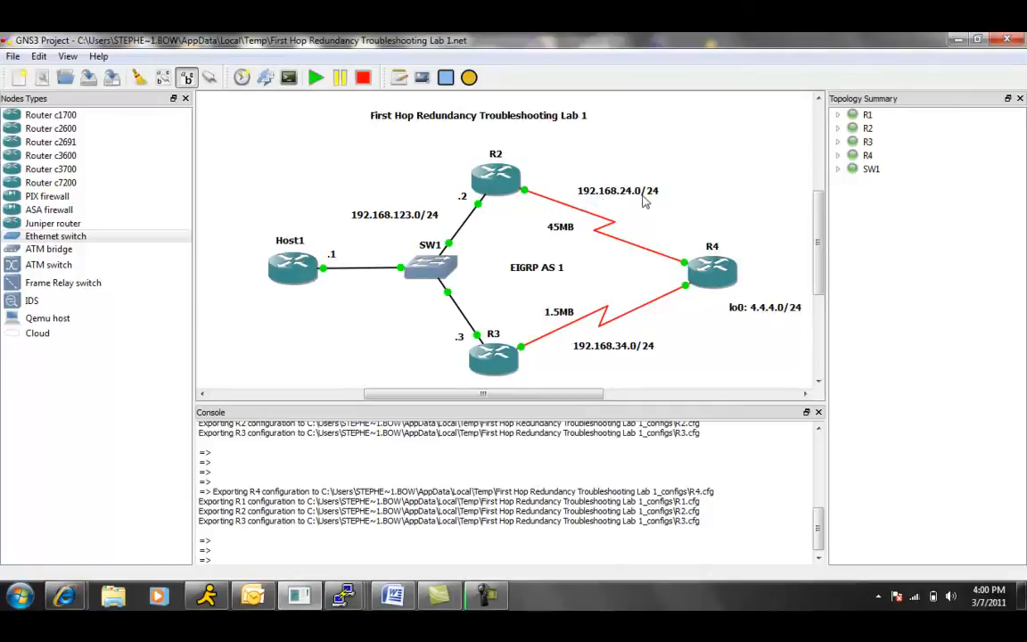
{"action": "left_click", "coordinate": [838, 155]}
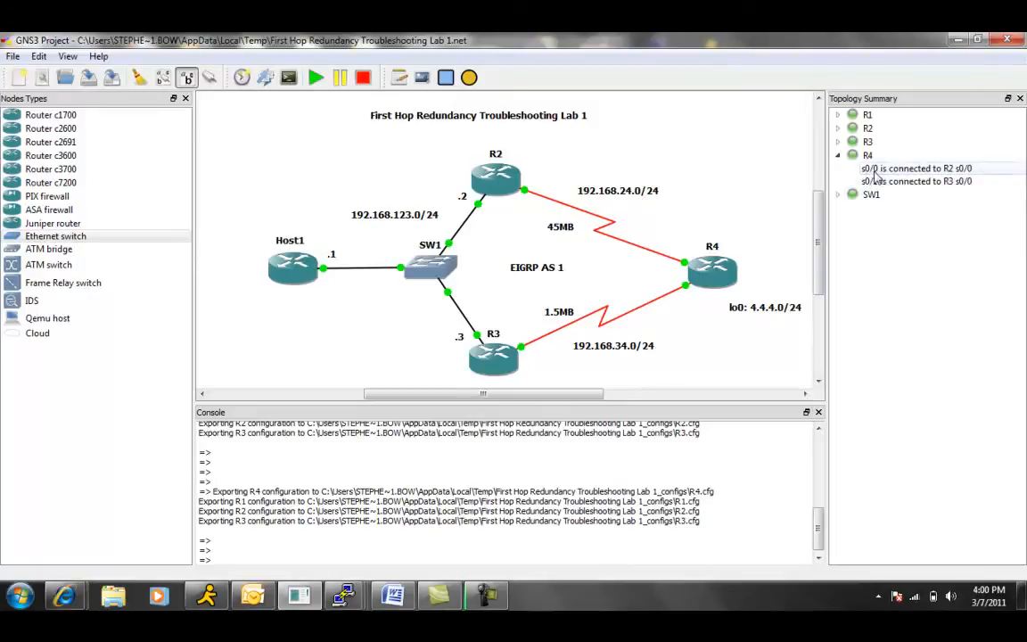
{"action": "left_click", "coordinate": [838, 155]}
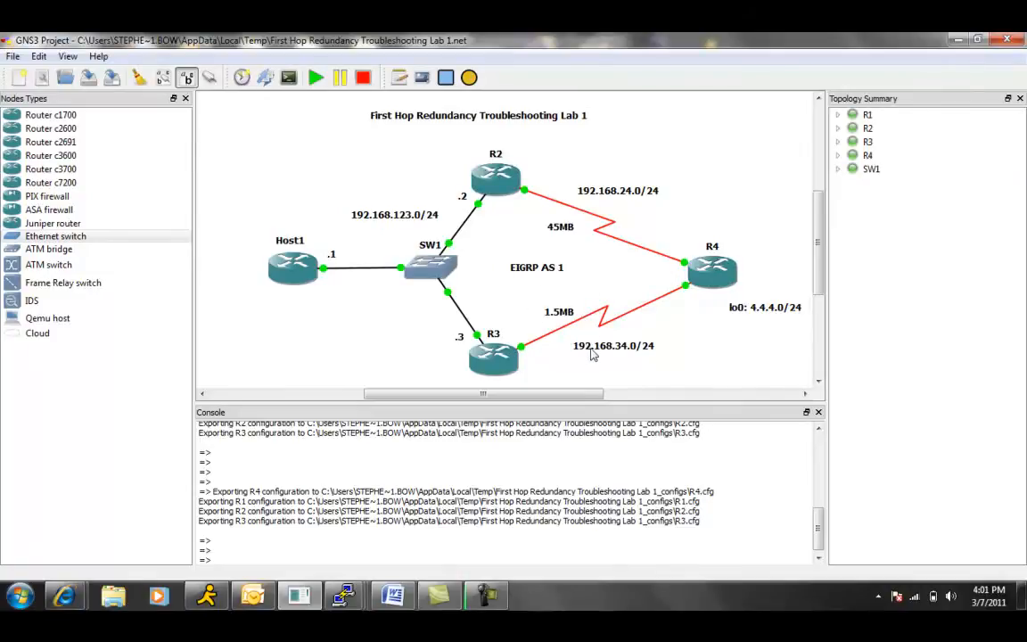
{"action": "mouse_move", "coordinate": [657, 350]}
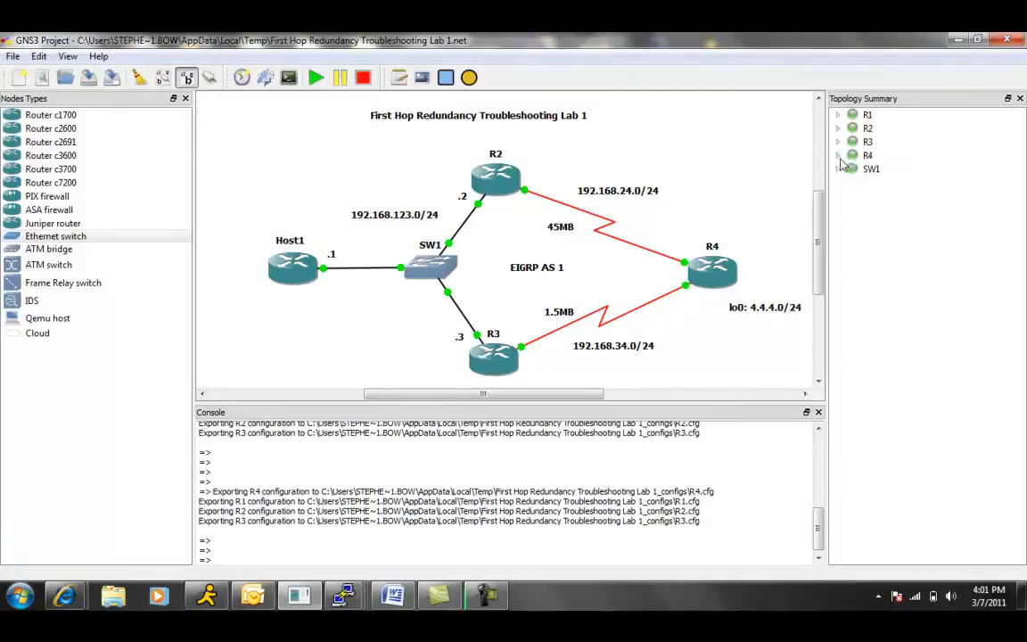
{"action": "left_click", "coordinate": [838, 155]}
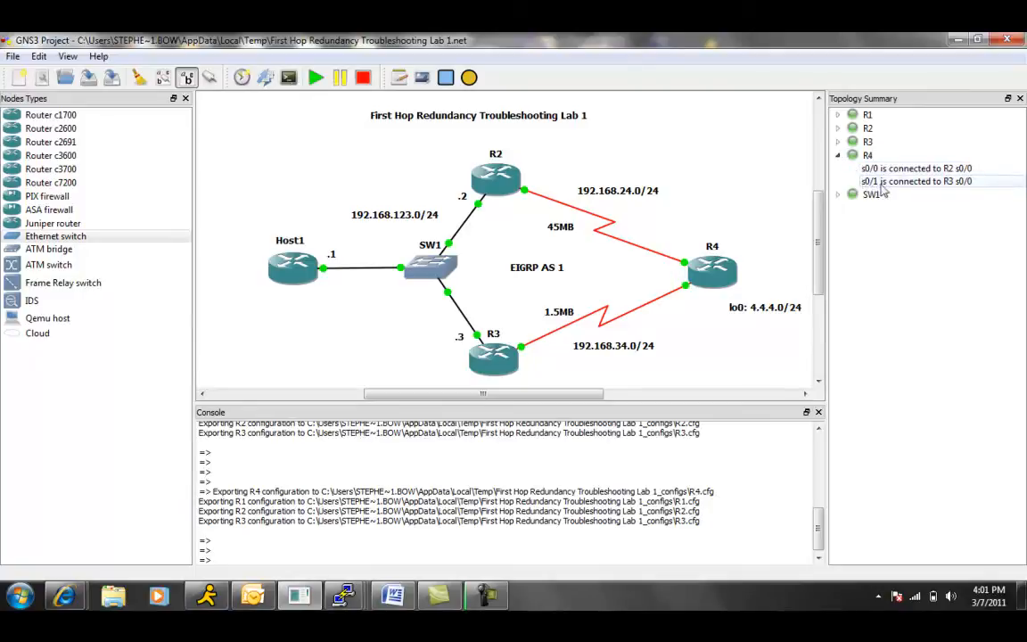
{"action": "left_click", "coordinate": [838, 153]}
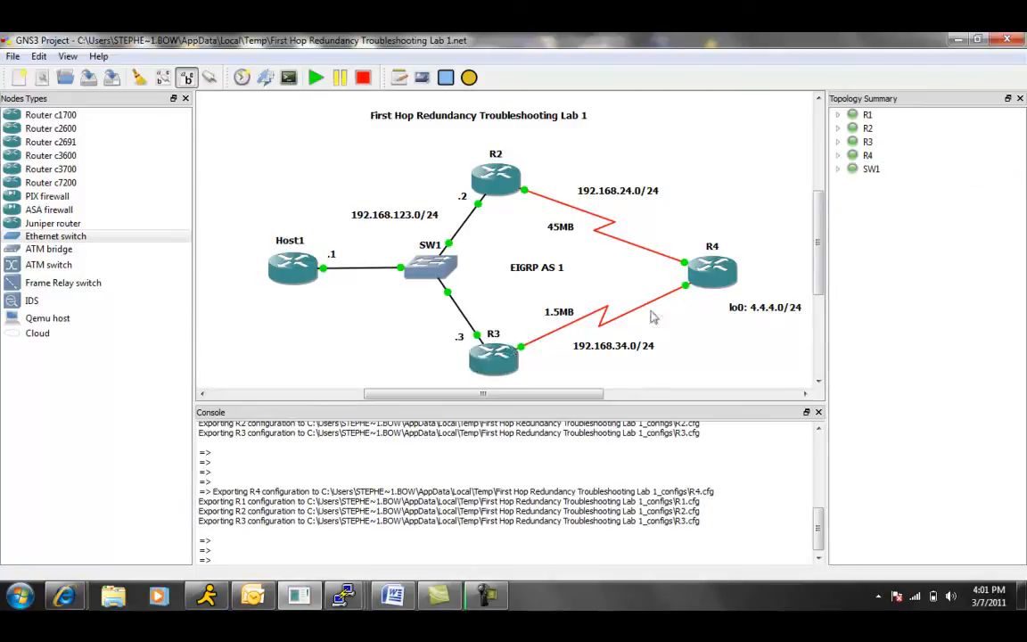
{"action": "mouse_move", "coordinate": [746, 328]}
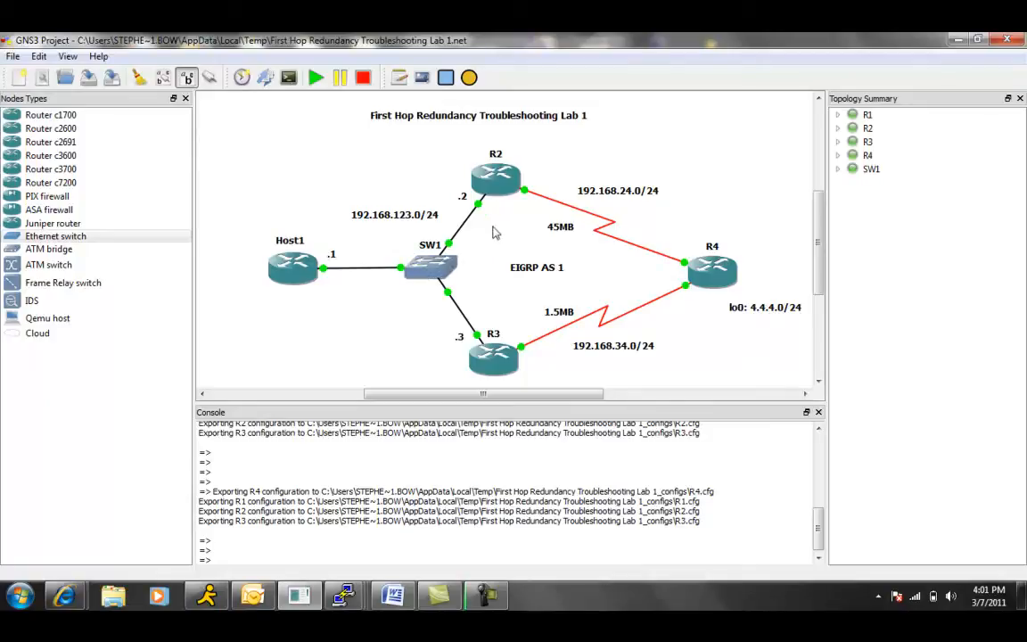
{"action": "left_click", "coordinate": [560, 224]}
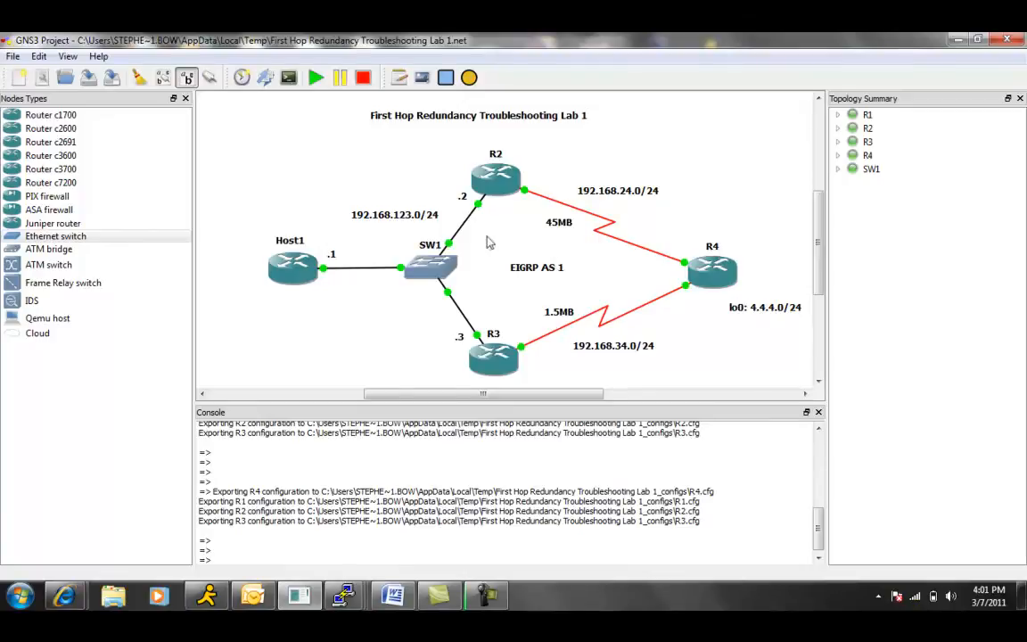
{"action": "mouse_move", "coordinate": [421, 168]}
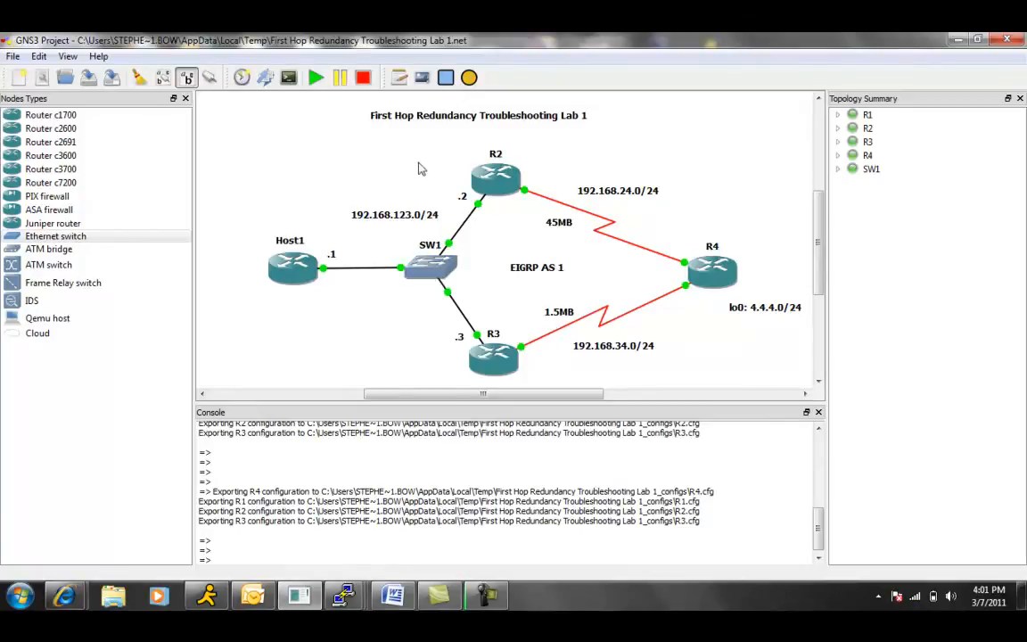
{"action": "mouse_move", "coordinate": [444, 175]}
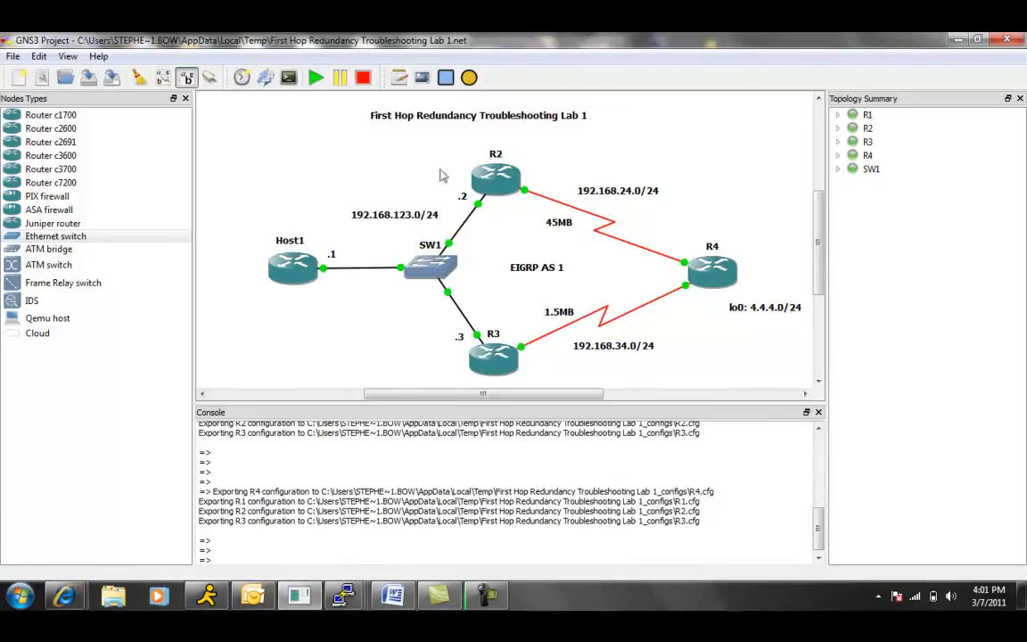
{"action": "mouse_move", "coordinate": [421, 155]}
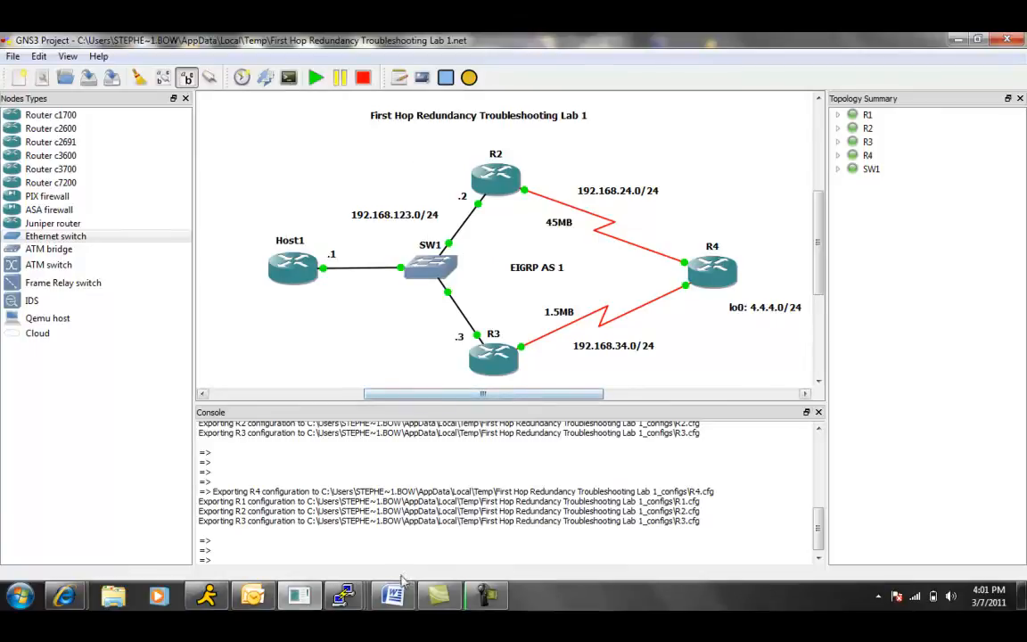
- Bring up the Lab 1 trouble ticket and mark the phrase 'traffic goes directly through R3'
{"action": "left_click", "coordinate": [393, 596]}
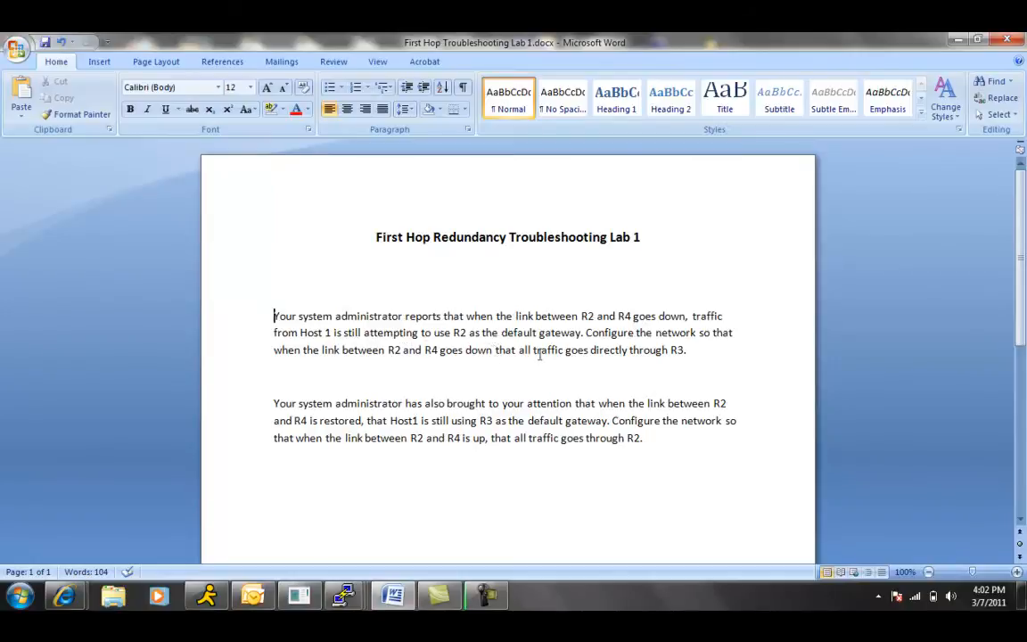
{"action": "left_click_drag", "start_coordinate": [532, 349], "coordinate": [685, 350]}
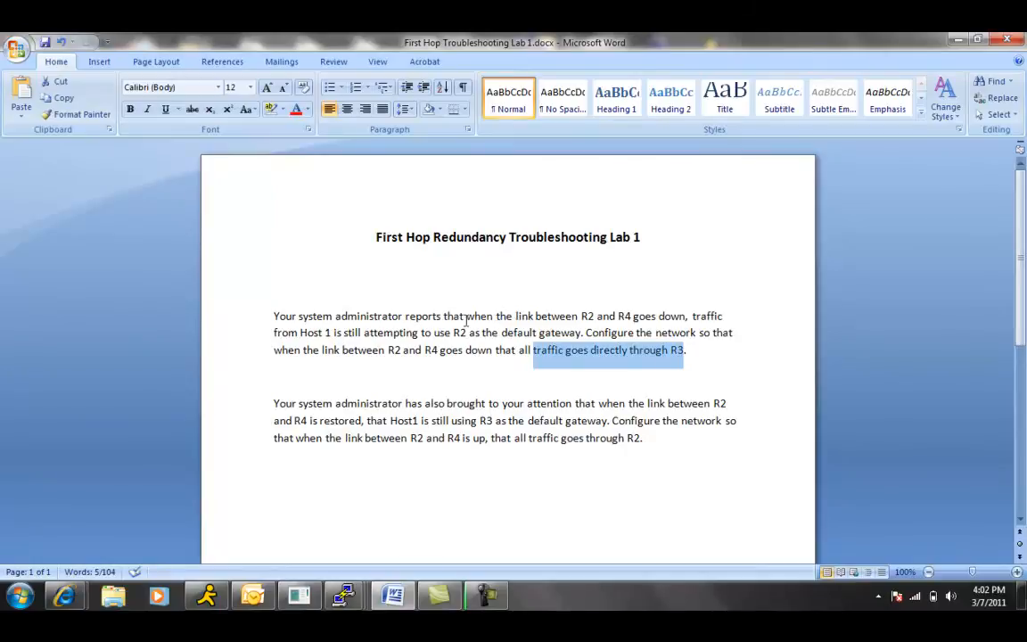
{"action": "mouse_move", "coordinate": [410, 286]}
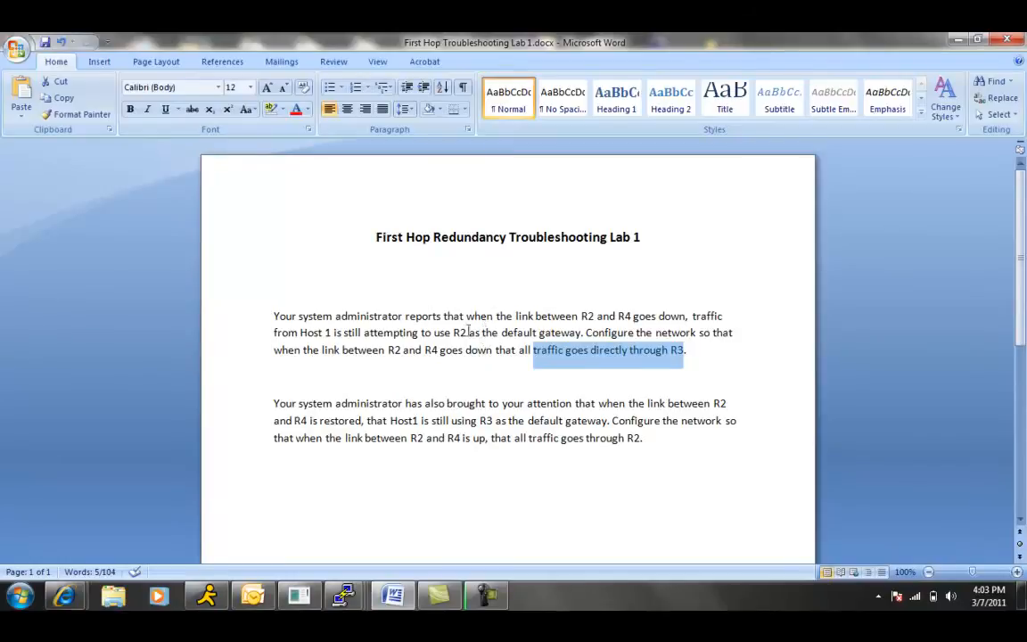
{"action": "mouse_move", "coordinate": [364, 562]}
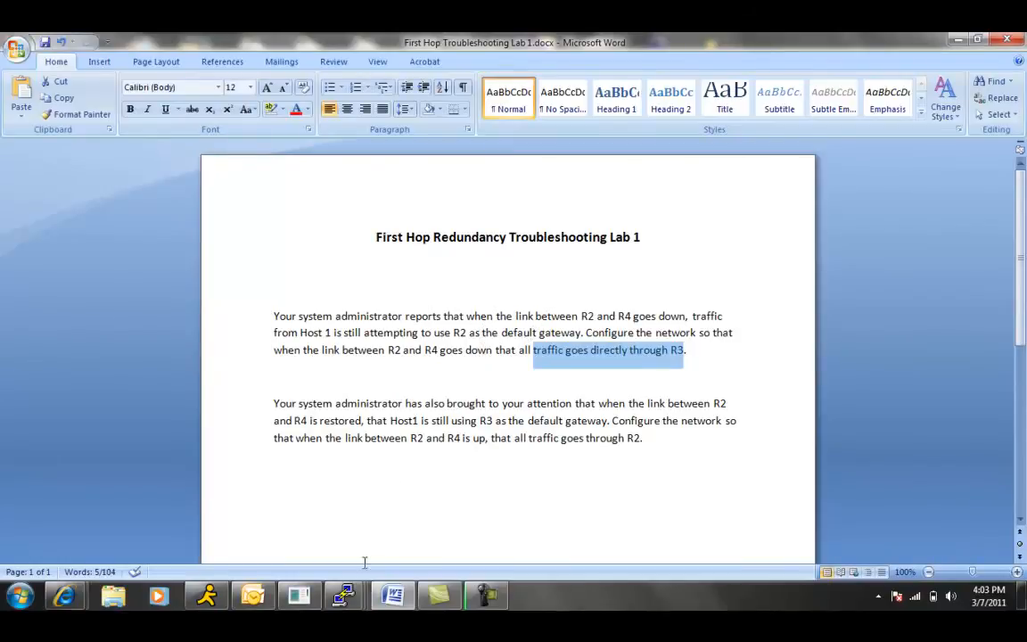
{"action": "mouse_move", "coordinate": [300, 596]}
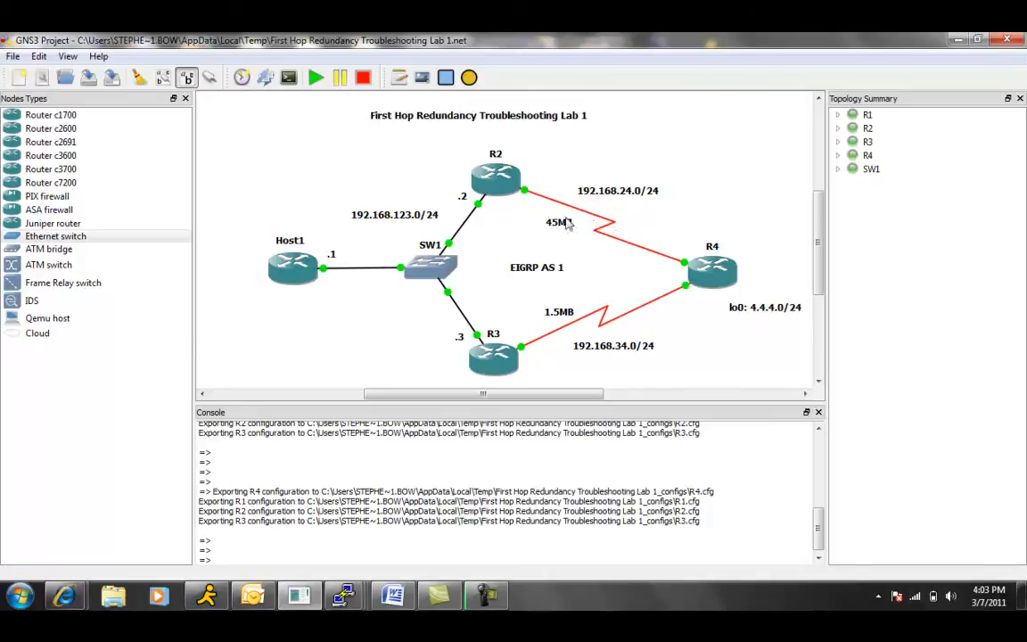
{"action": "mouse_move", "coordinate": [528, 184]}
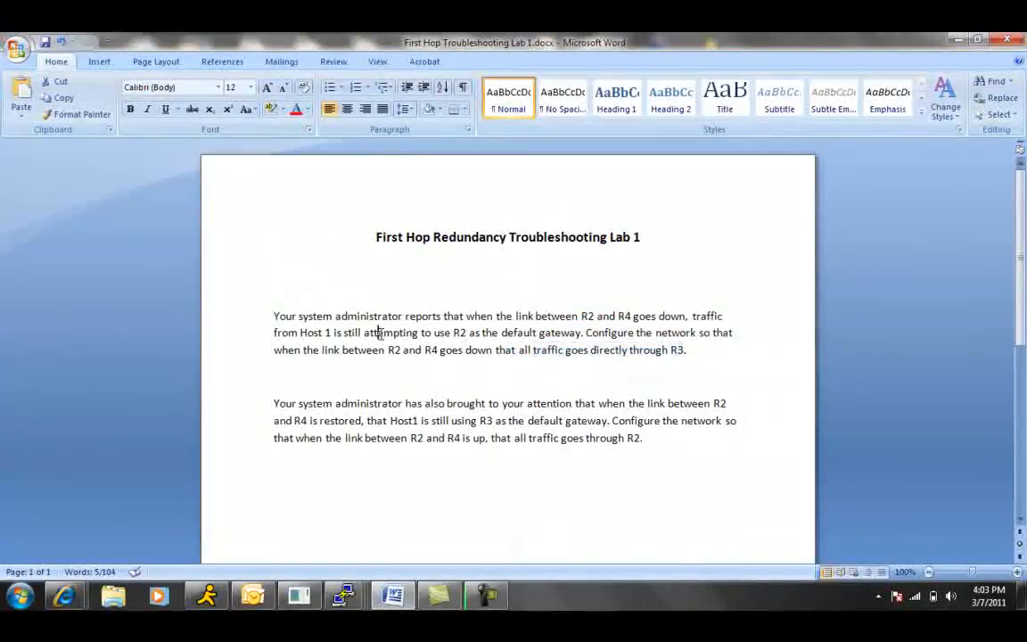
- Return to the ticket and clear the highlighted phrase to reread the requirements
{"action": "left_click", "coordinate": [365, 333]}
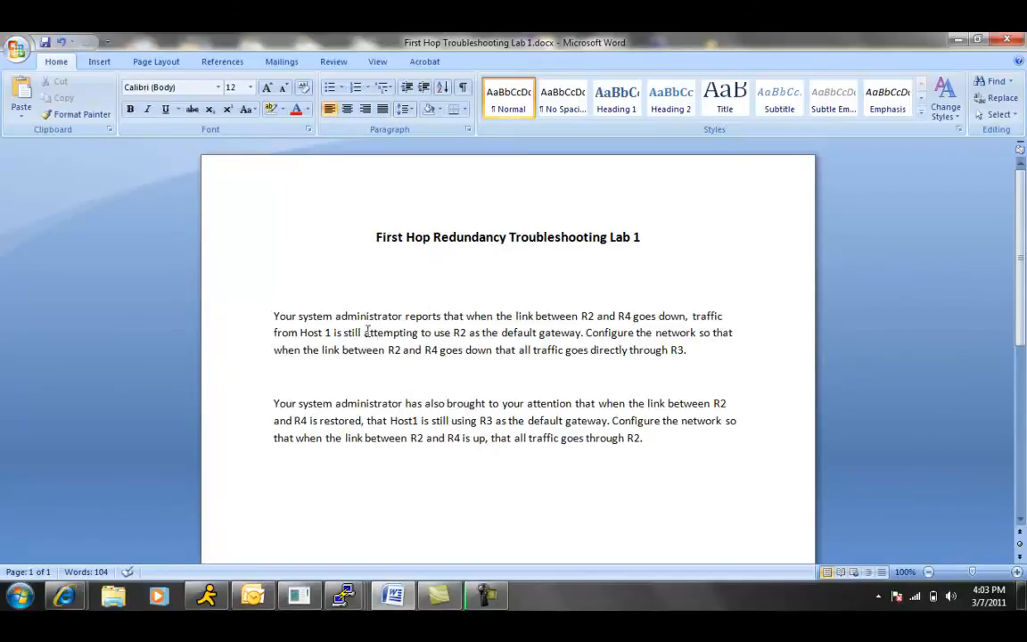
{"action": "mouse_move", "coordinate": [631, 337]}
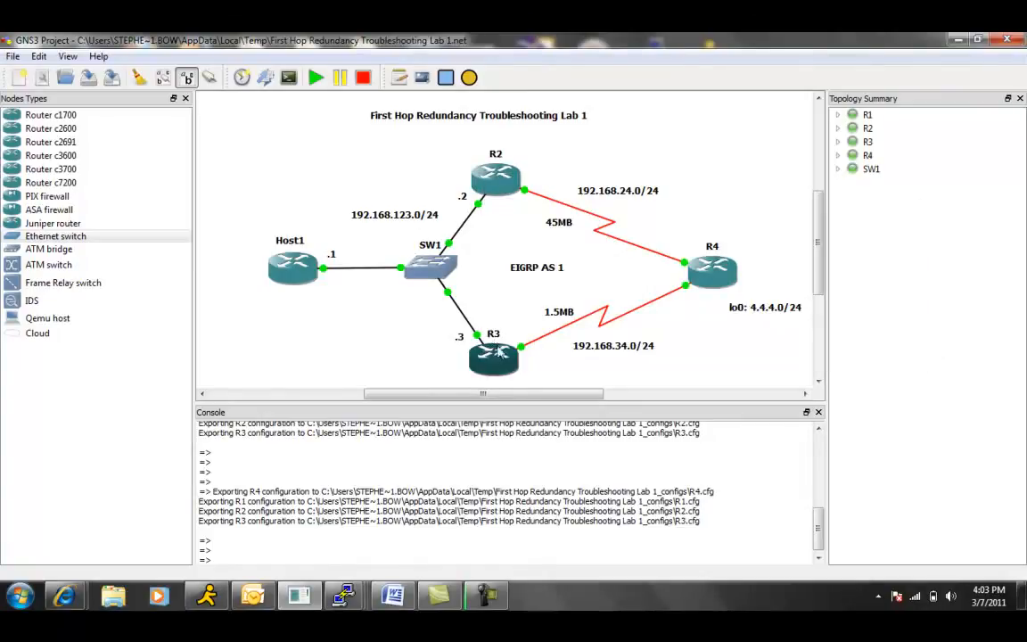
{"action": "mouse_move", "coordinate": [492, 357]}
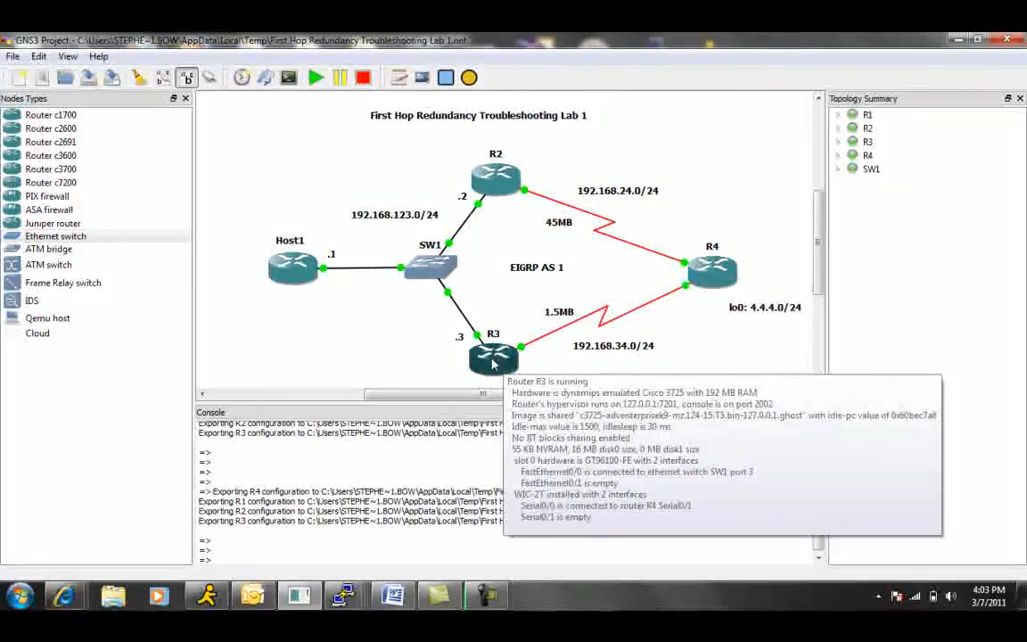
{"action": "mouse_move", "coordinate": [381, 325]}
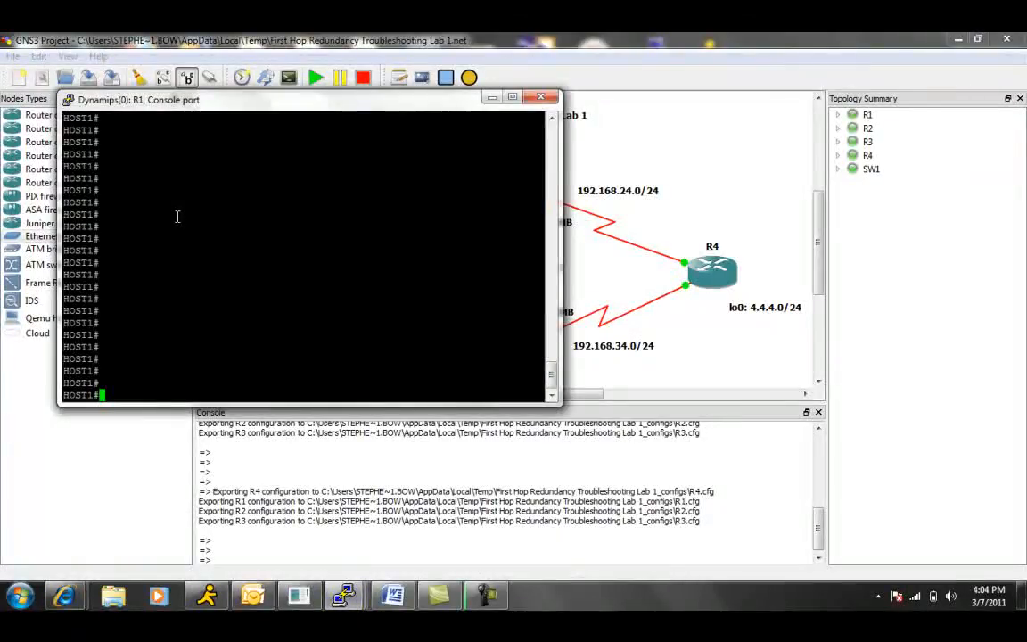
- Start a 'show' command at the Host1 console prompt
{"action": "type", "text": "show s"}
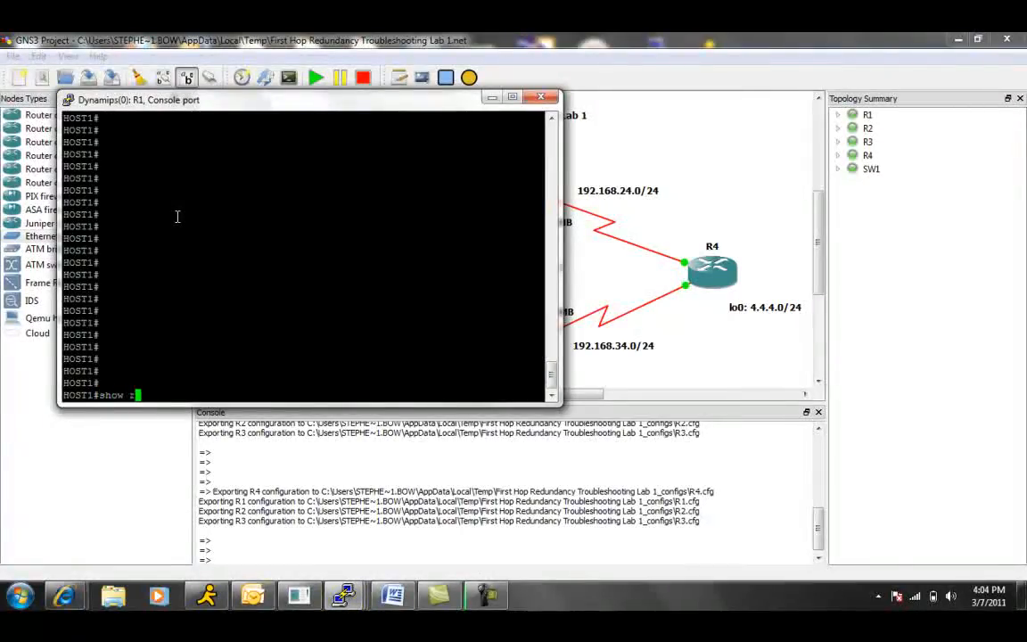